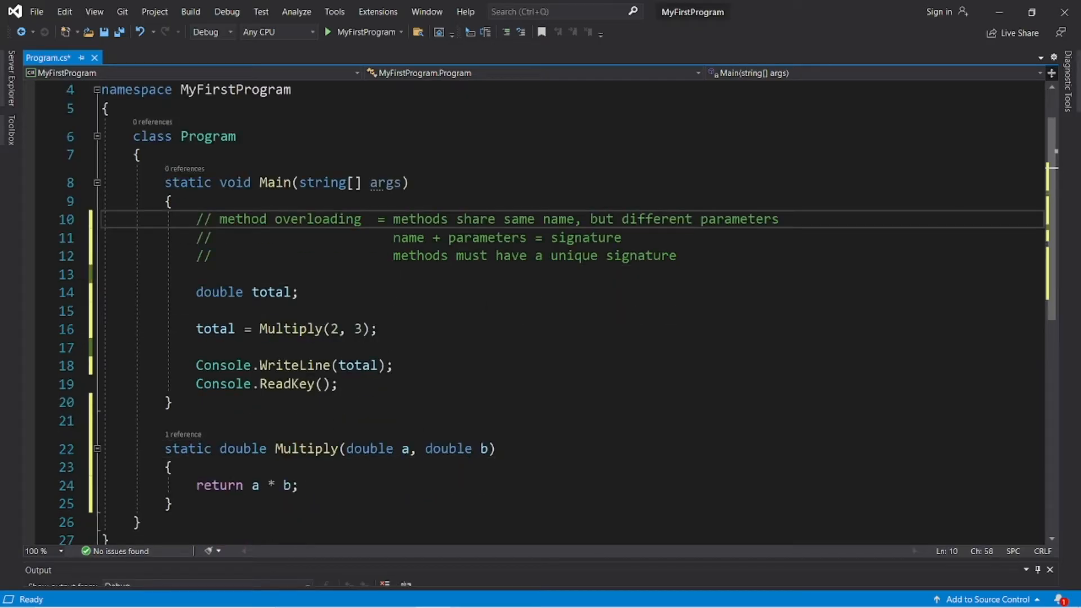
Step: Highlight the 'different parameters' phrase and the return statement in the existing Multiply method
left_click_drag(591, 220, 779, 219)
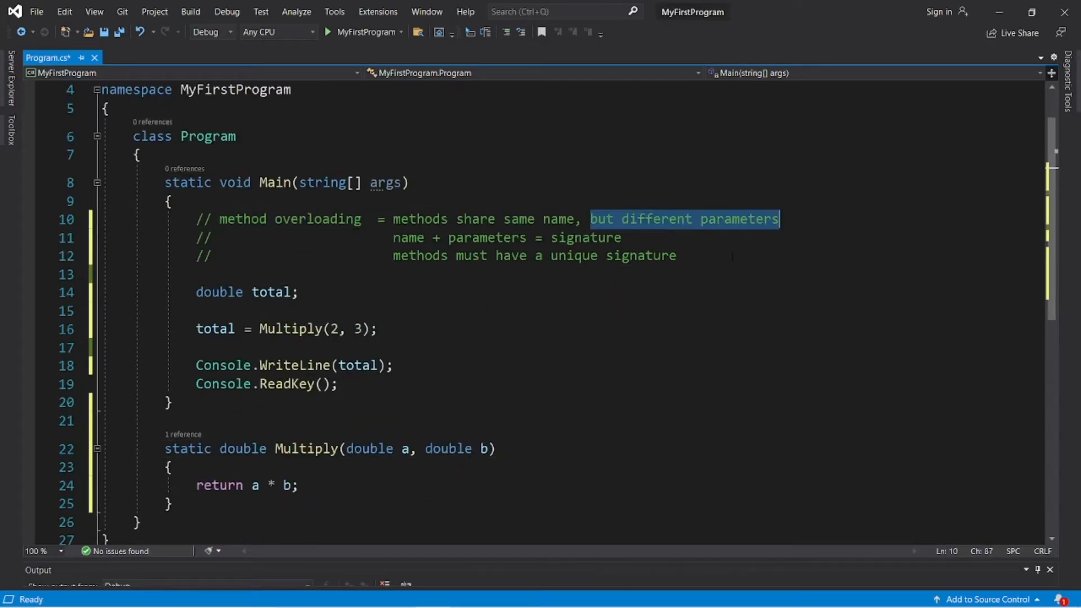
double_click(486, 237)
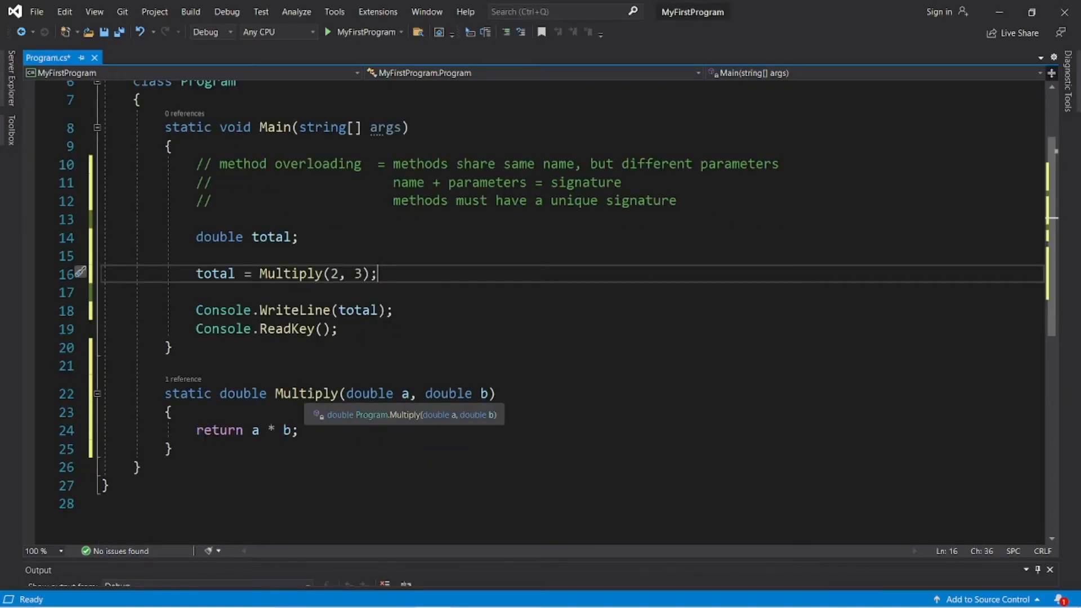
double_click(219, 429)
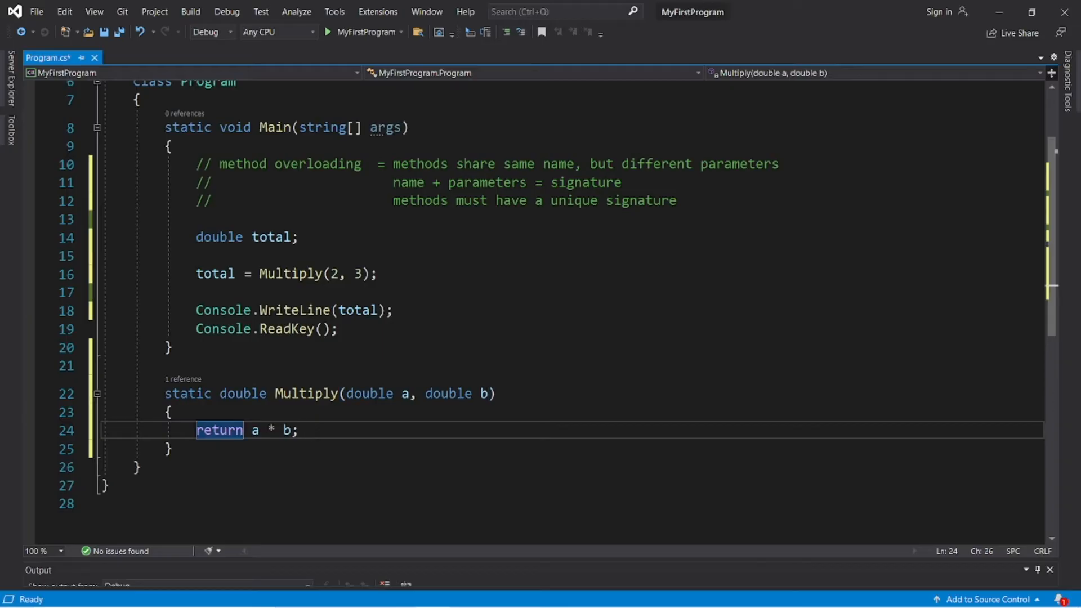
mouse_move(358, 274)
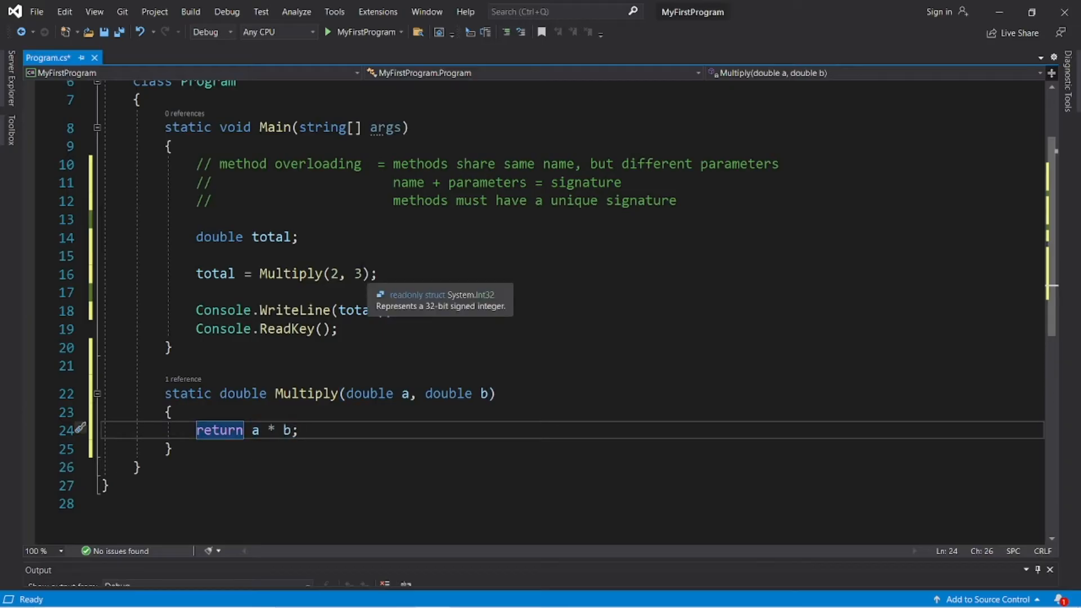
Step: Change the call to Multiply(2, 3, 4) and select the Multiply method to duplicate below it
left_click(359, 274)
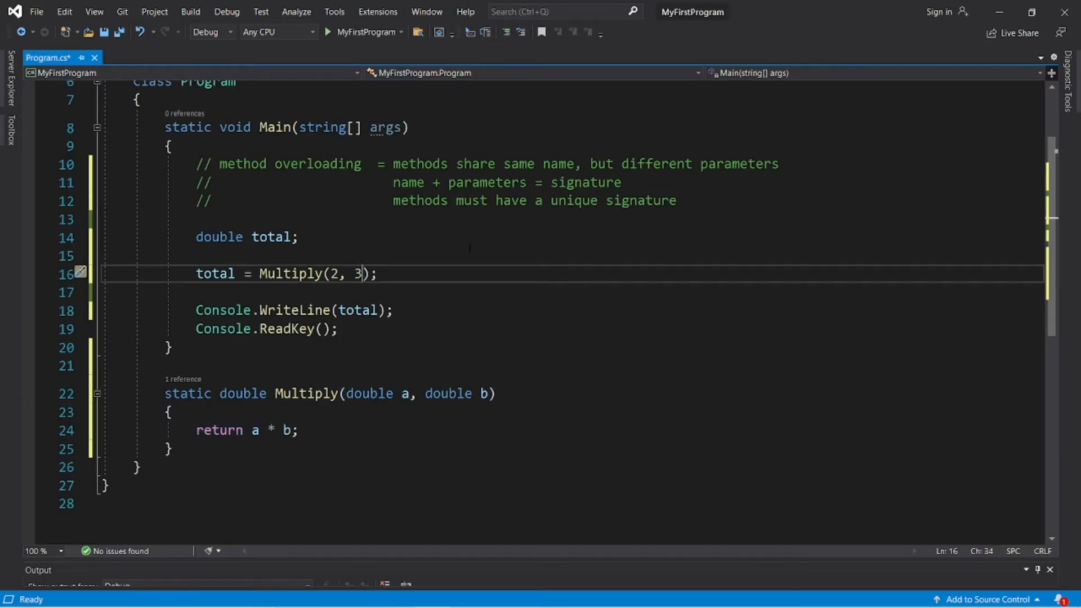
type(", 4")
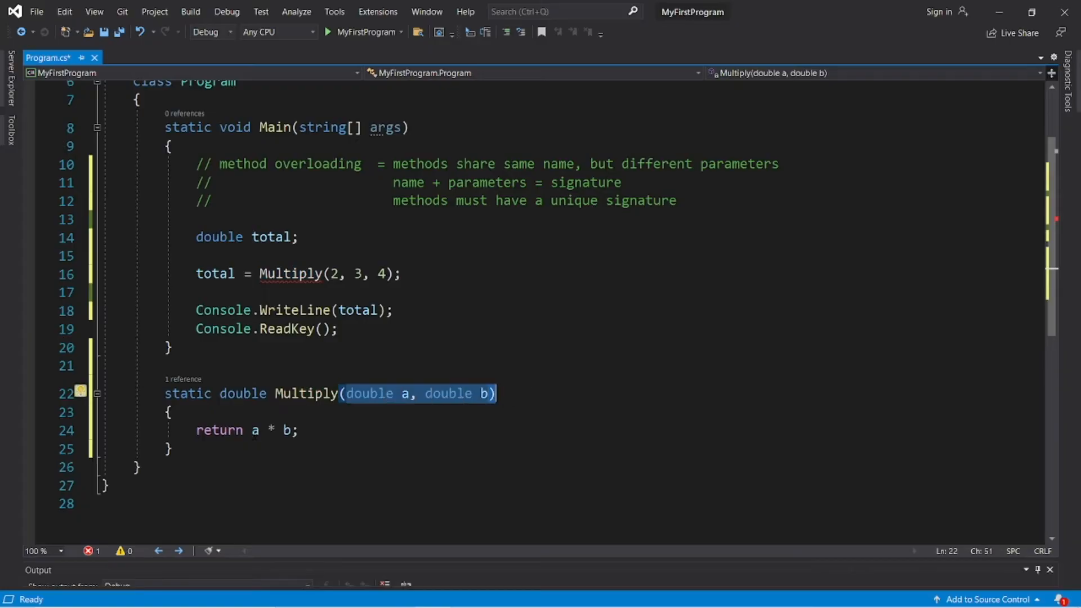
left_click(171, 449)
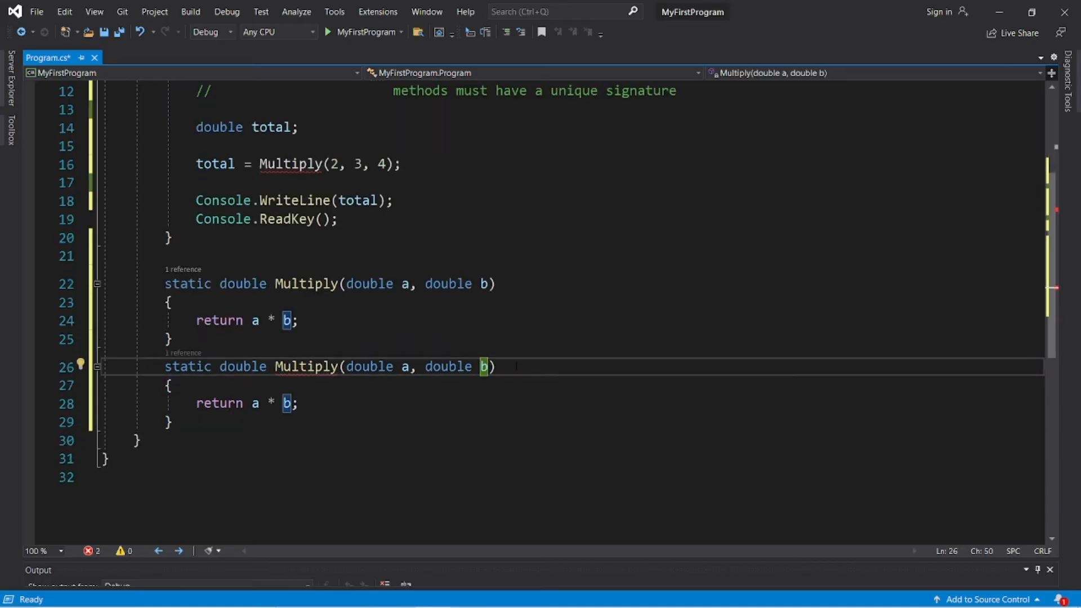
Step: Extend the copied Multiply with parameter 'double c' and return a * b * c
type(",")
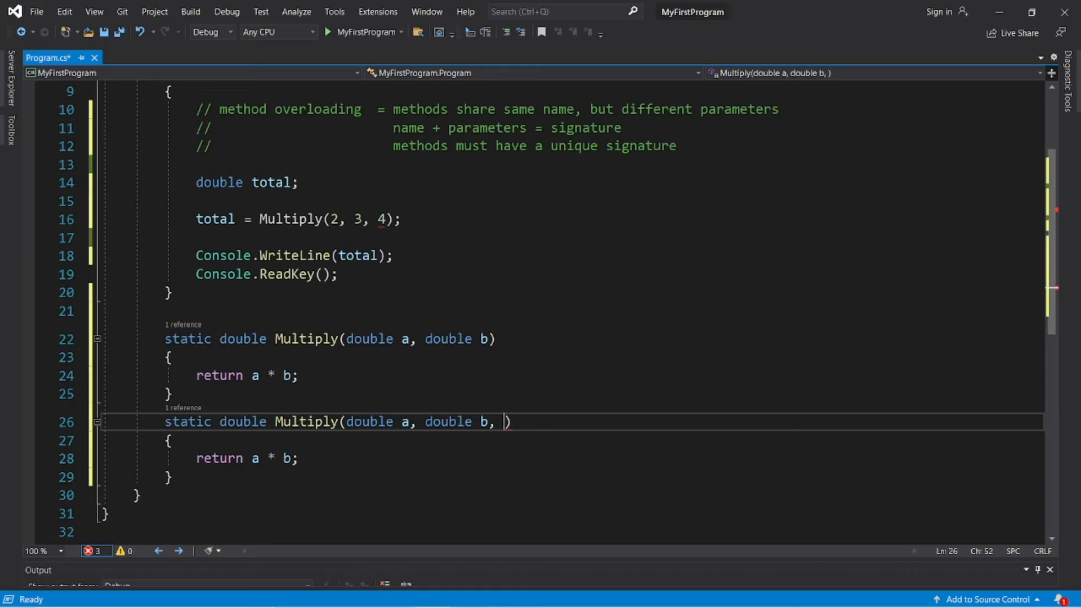
type("double")
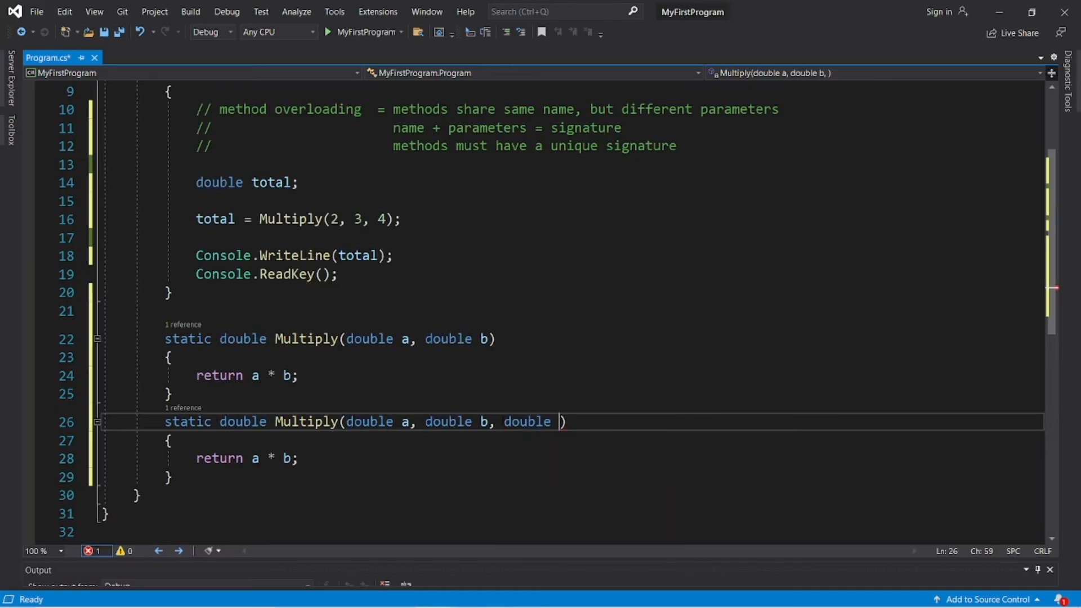
type("c")
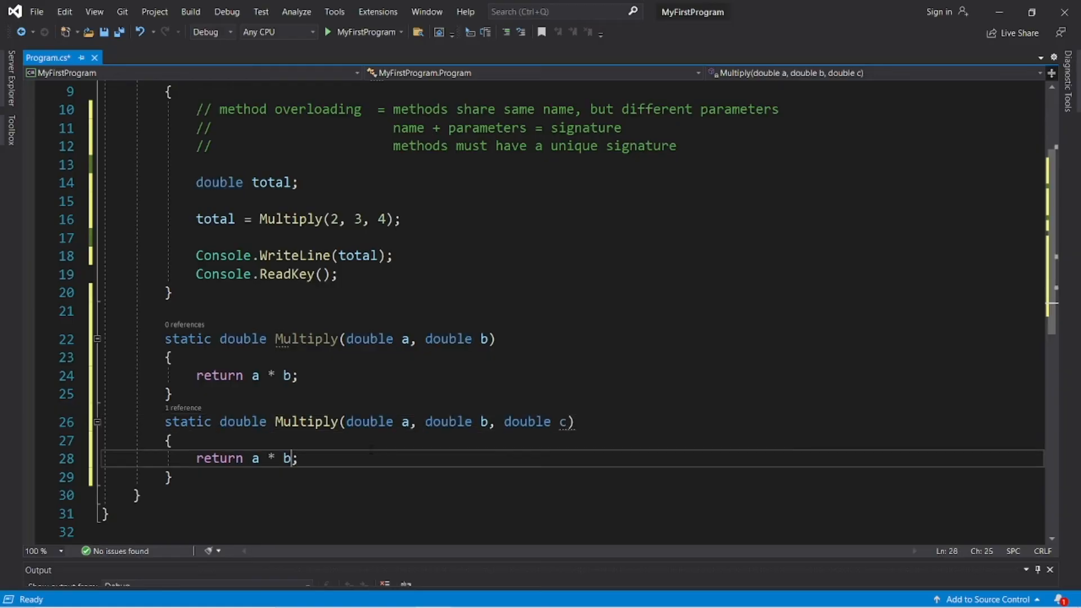
type("* c")
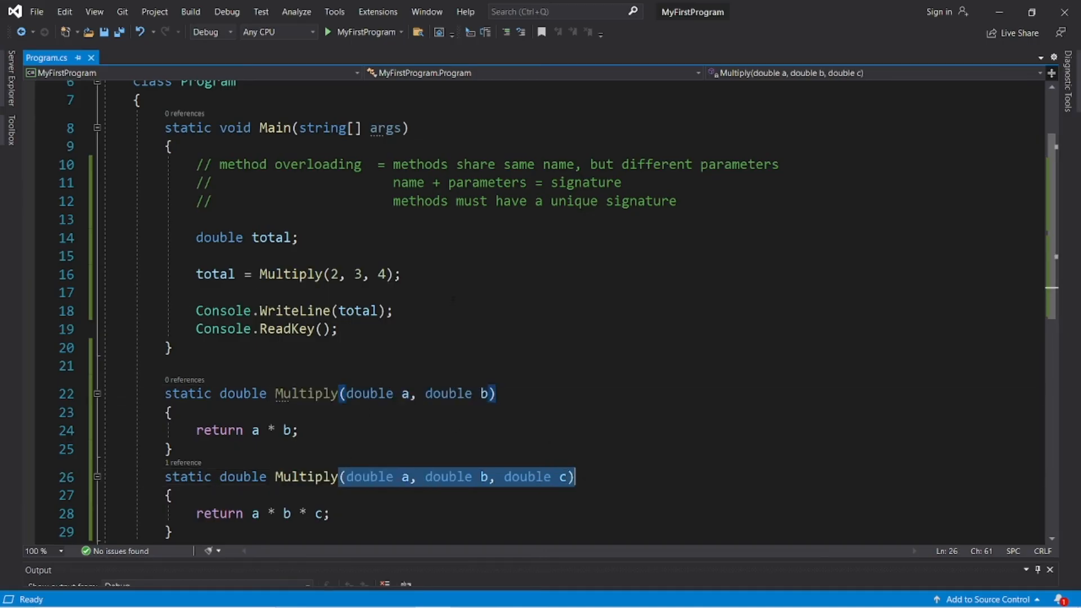
double_click(486, 183)
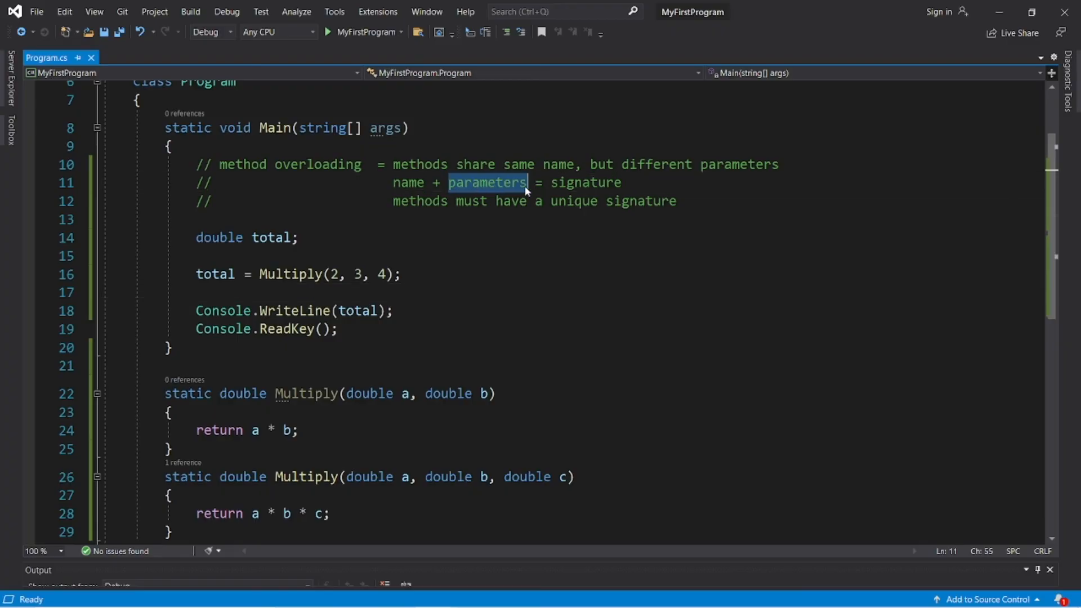
double_click(584, 182)
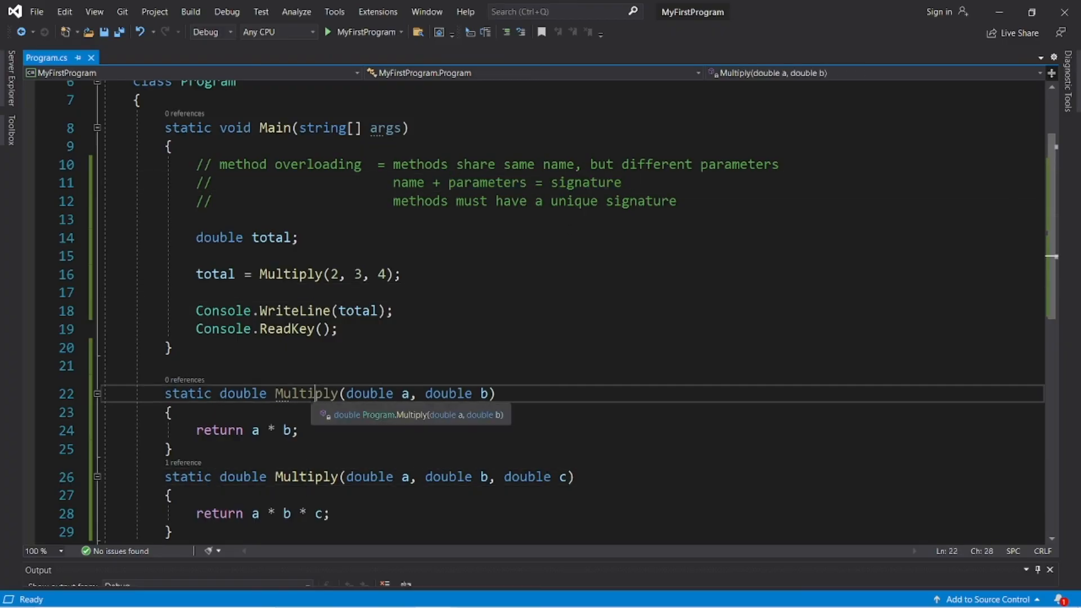
left_click(305, 476)
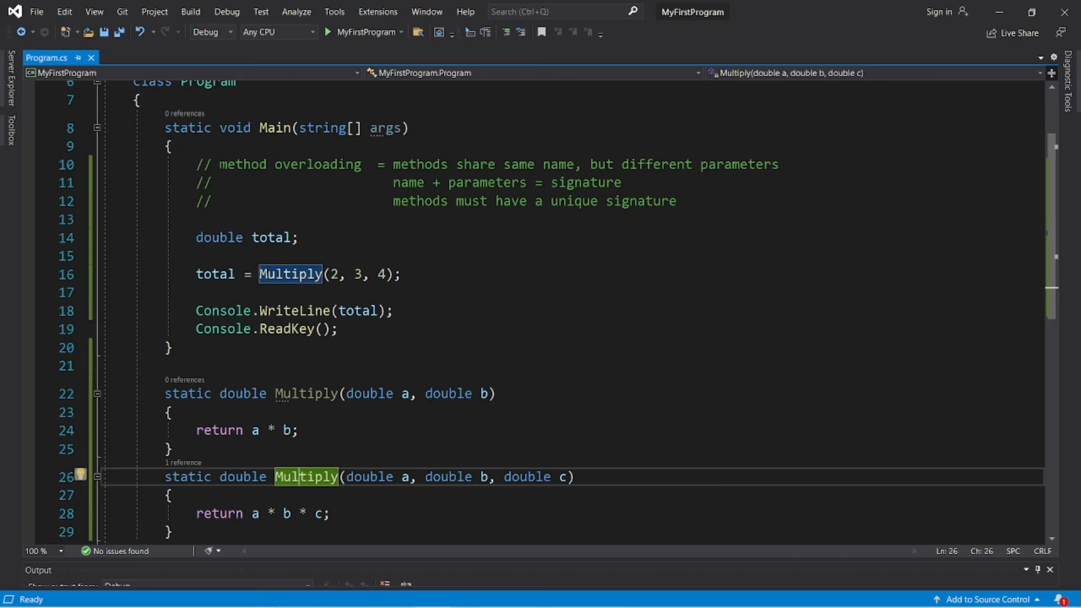